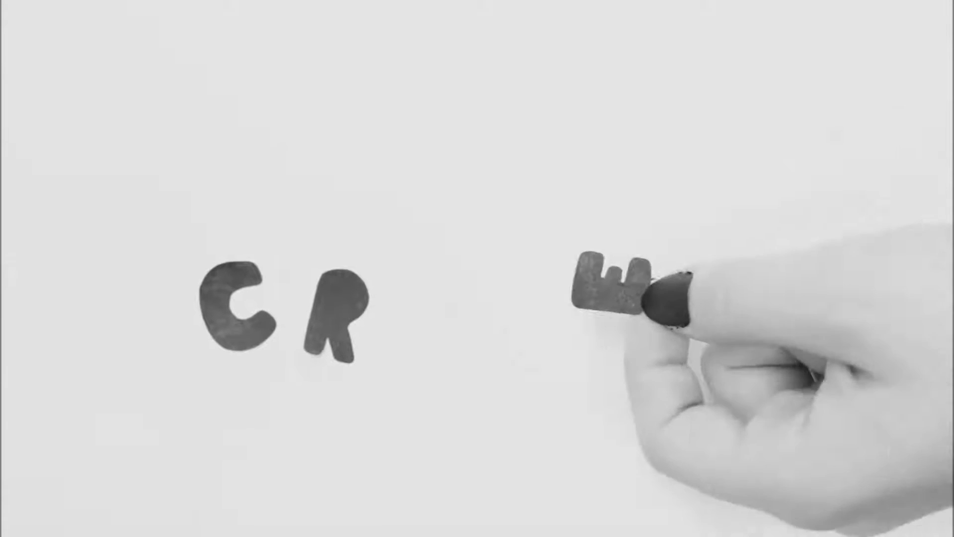
{"action": "left_click_drag", "start_coordinate": [614, 286], "coordinate": [433, 329]}
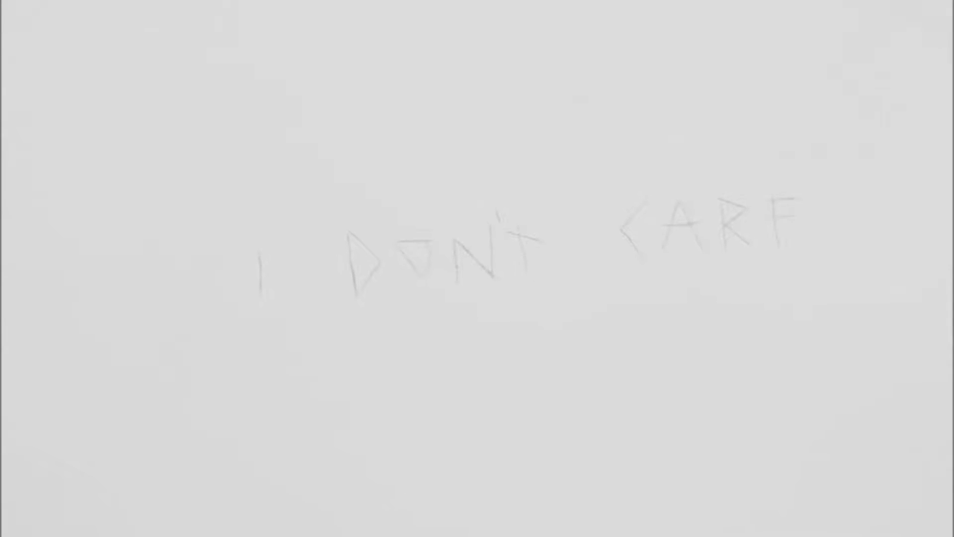
{"action": "type", "text": "IF IT"}
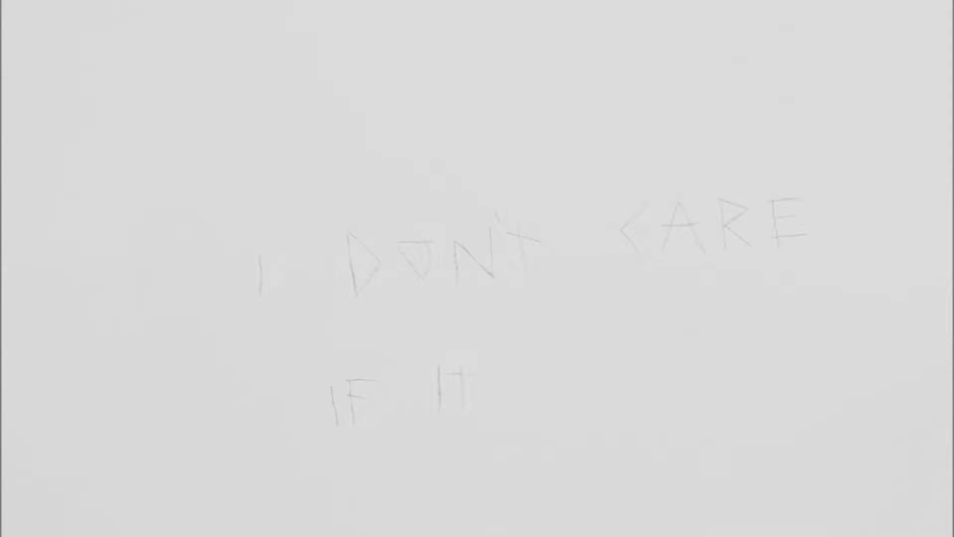
{"action": "type", "text": "HU"}
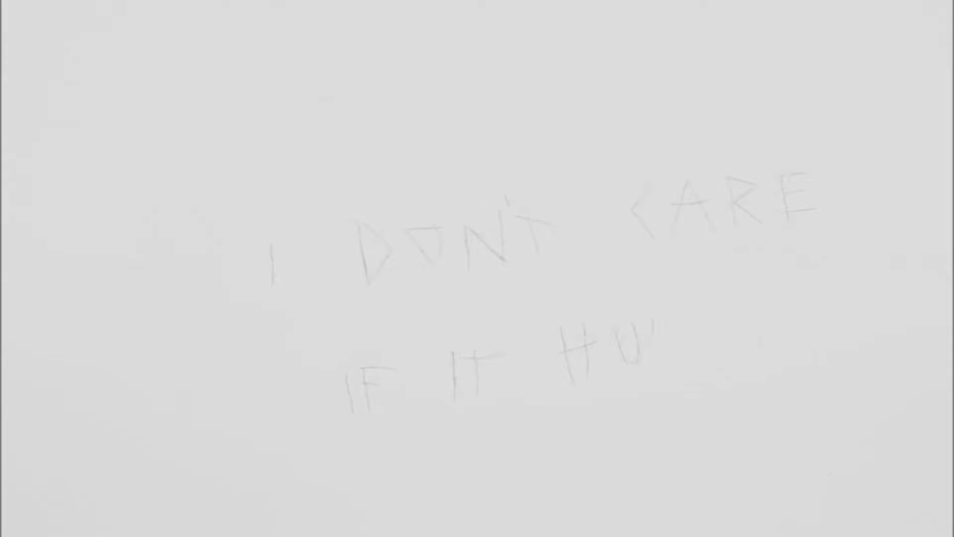